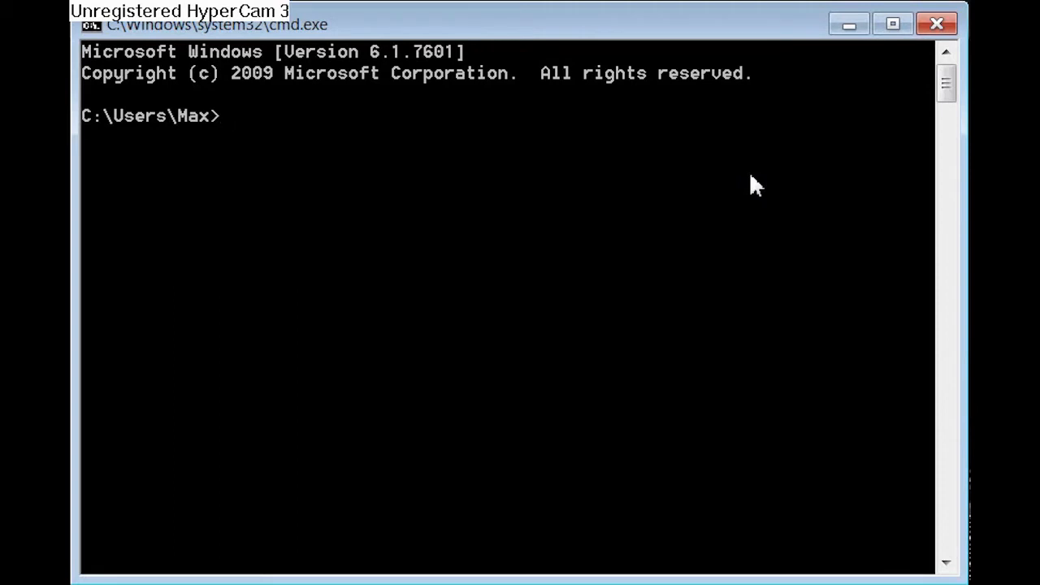
- Run ipconfig /all to list full details for every network adapter
text(ipco)
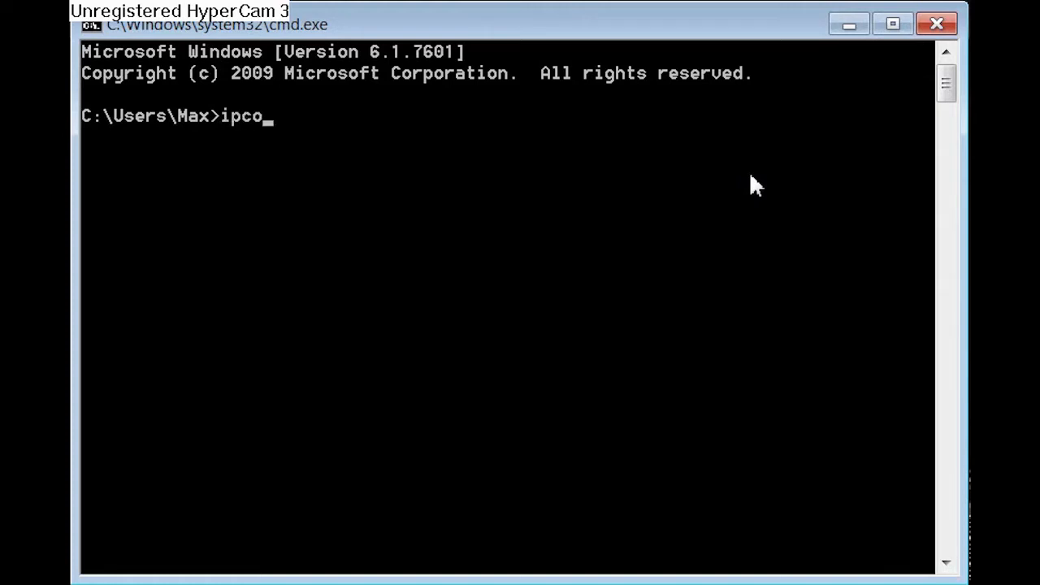
text(nfig)
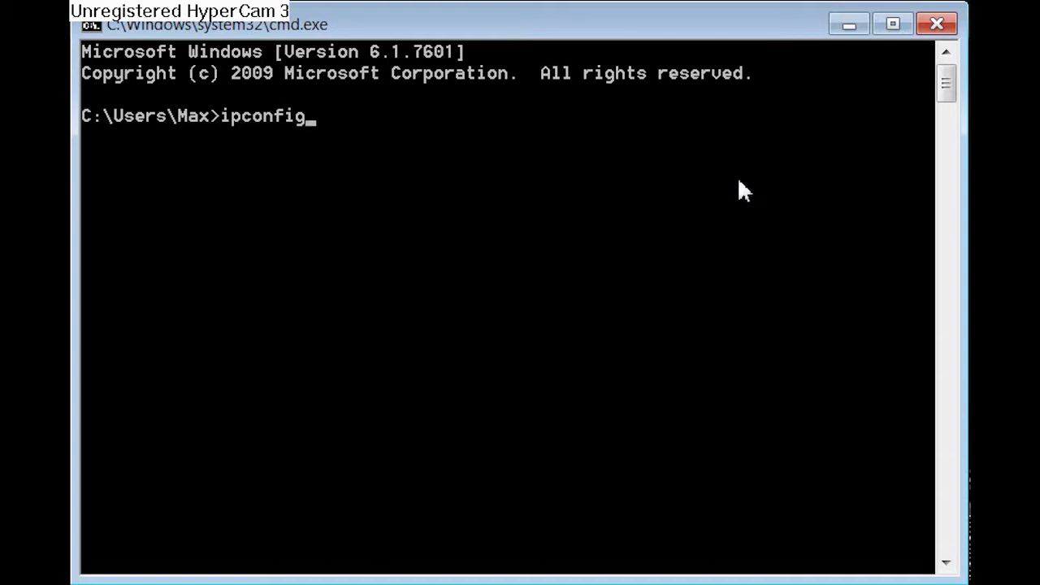
text(/a)
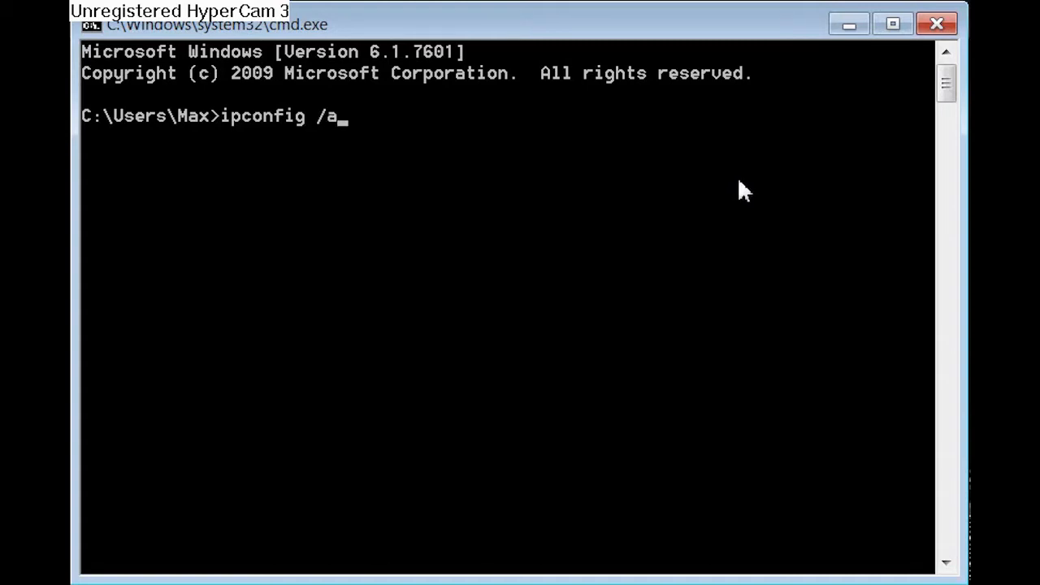
key(Return)
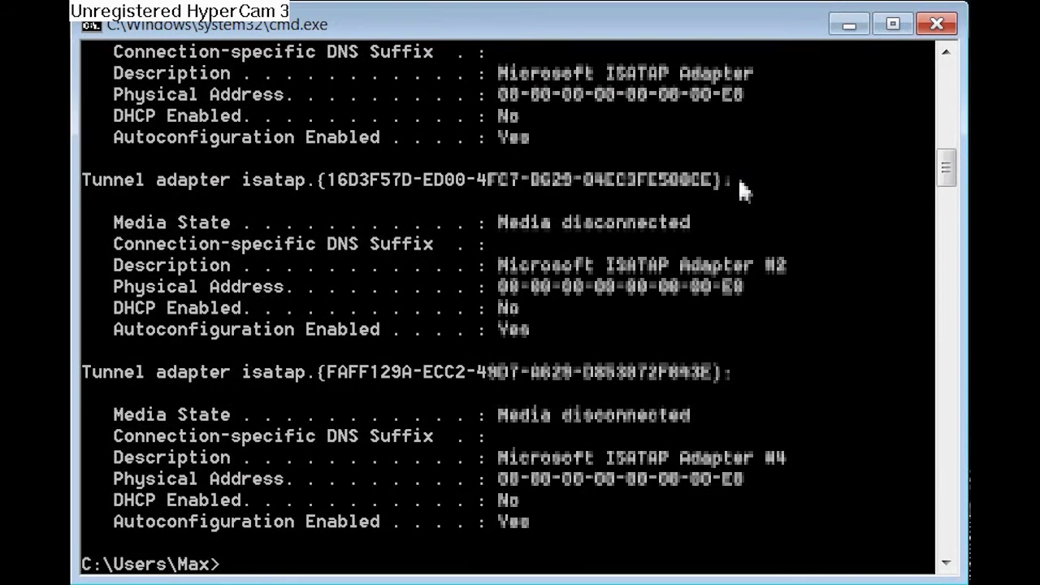
mouse_move(929, 180)
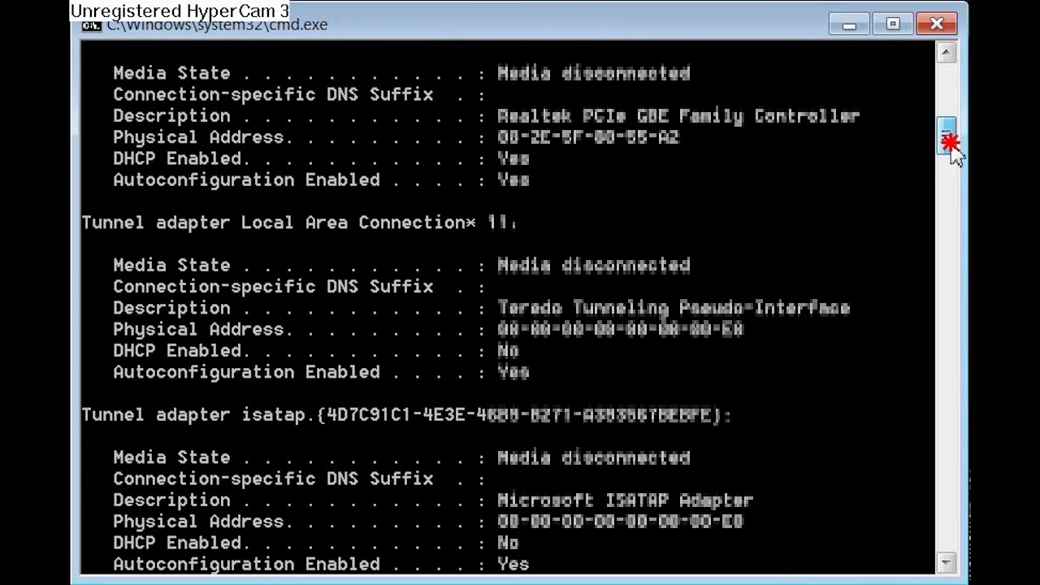
- Scroll the output to view the wireless adapters and their Physical Address lines
scroll(up, 3)
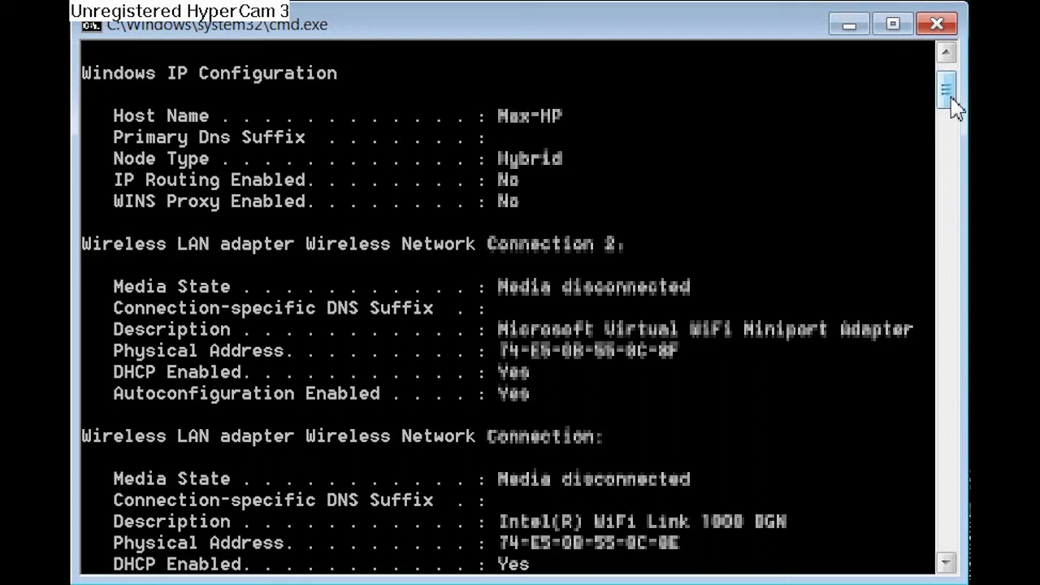
scroll(down, 3)
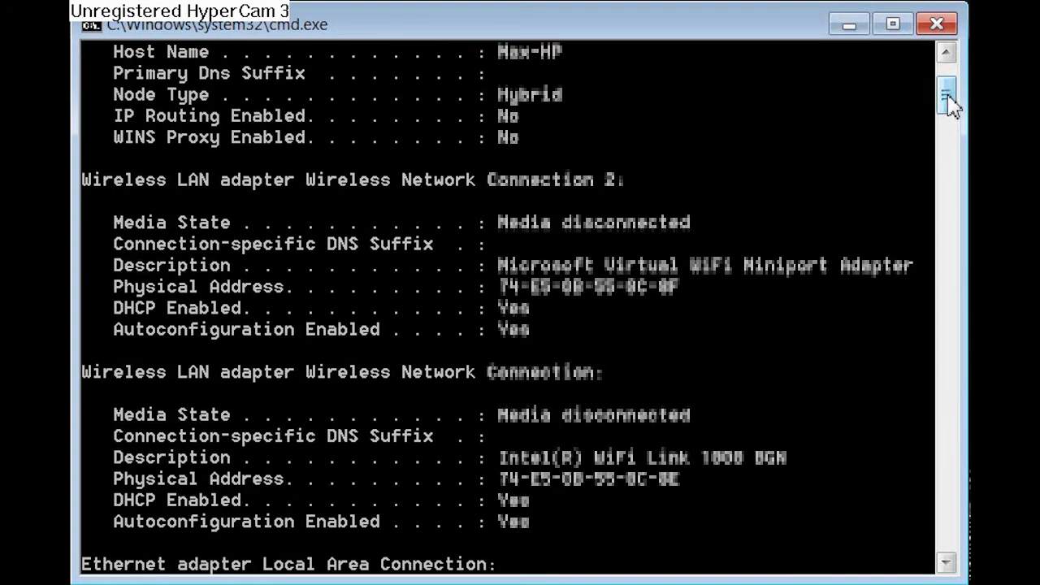